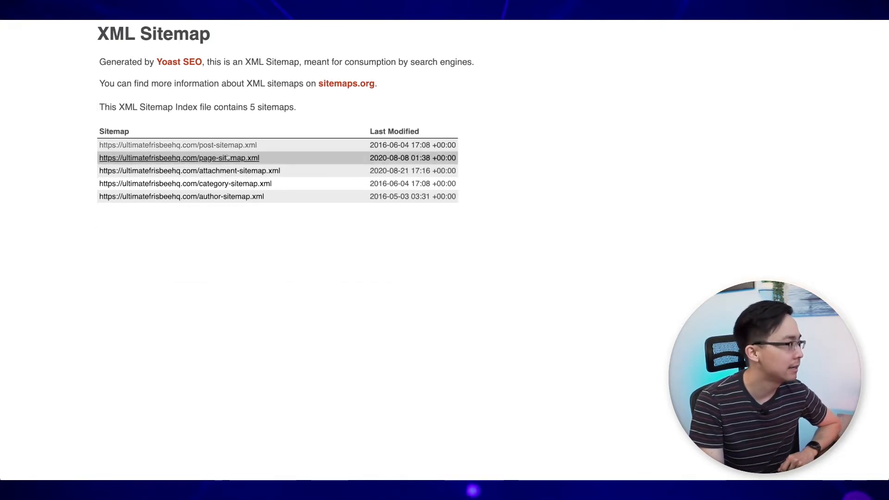
- View ultimatefrisbeehq.com's page-sitemap.xml listing 31 URLs with last-modified dates, enlarged for reading
{"action": "left_click", "coordinate": [179, 157]}
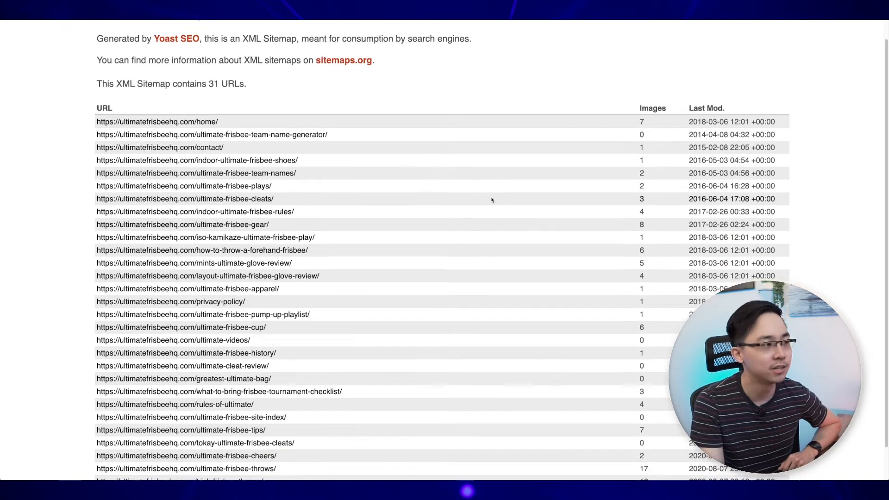
{"action": "scroll", "scroll_direction": "down", "scroll_amount": 3}
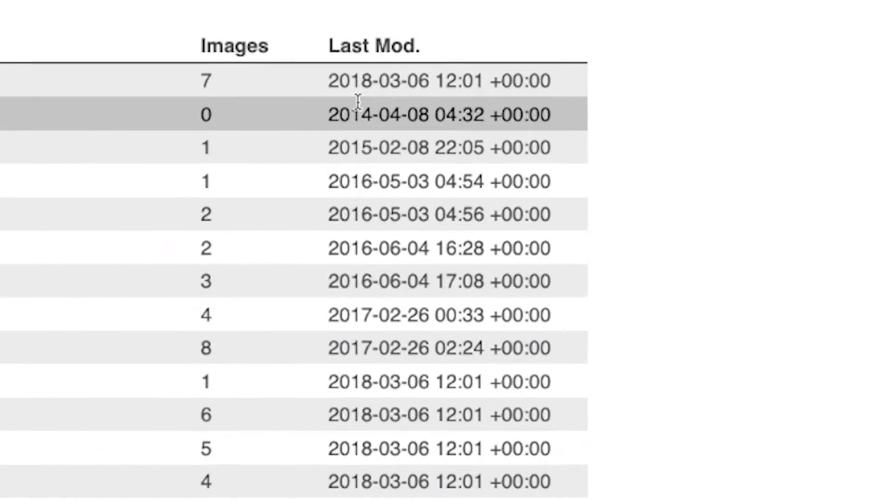
{"action": "double_click", "coordinate": [439, 114]}
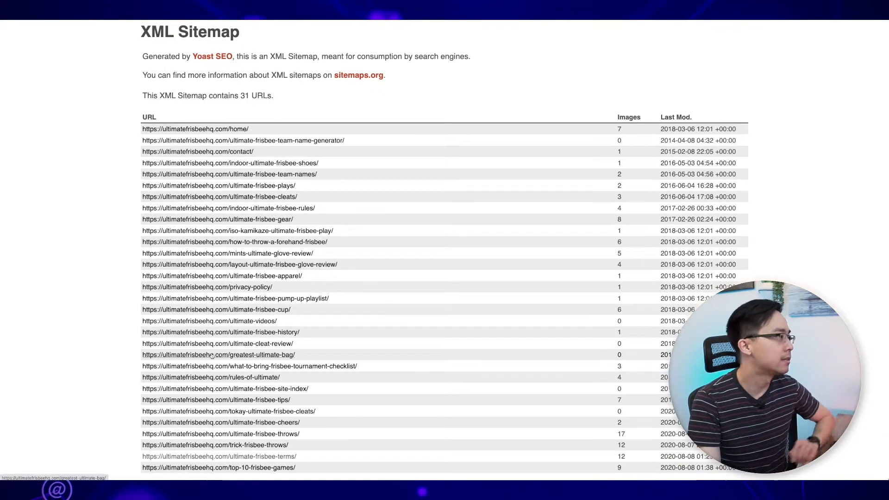
{"action": "key", "text": "ctrl+plus"}
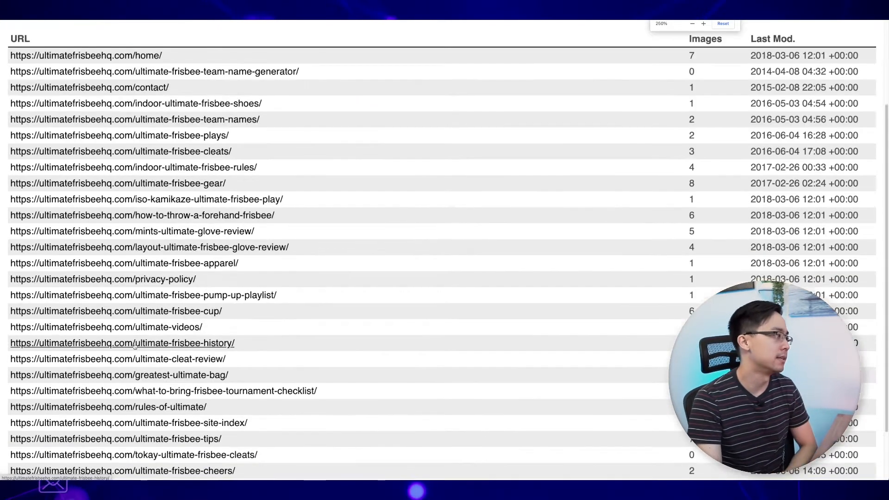
{"action": "scroll", "scroll_direction": "down", "scroll_amount": 3}
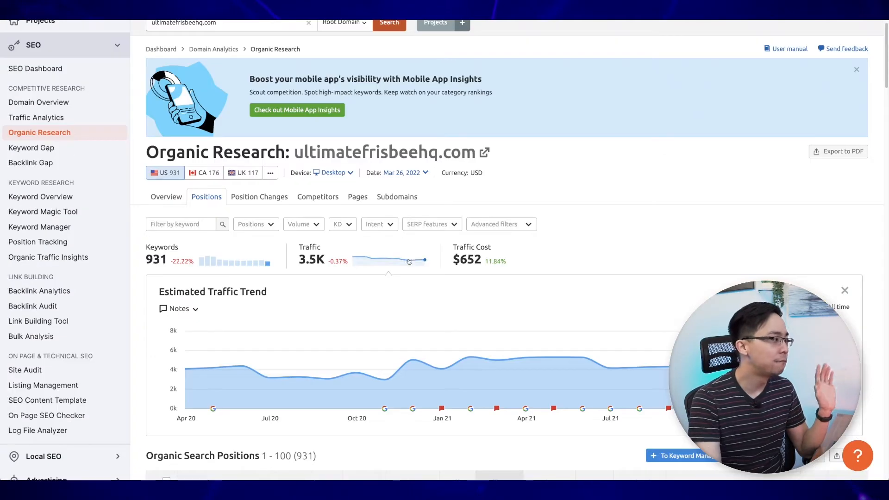
- Switch the Estimated Traffic Trend chart to 'All time', spanning 2012 to 2022
{"action": "scroll", "scroll_direction": "down", "scroll_amount": 3}
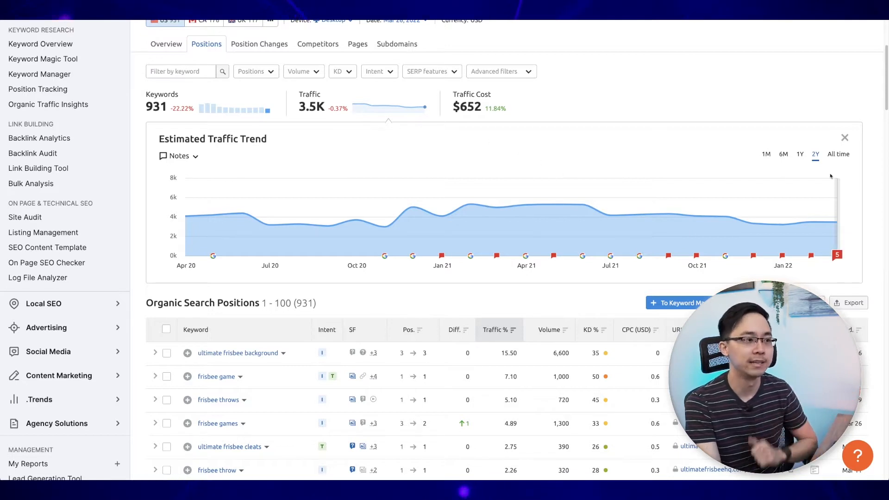
{"action": "left_click", "coordinate": [838, 154]}
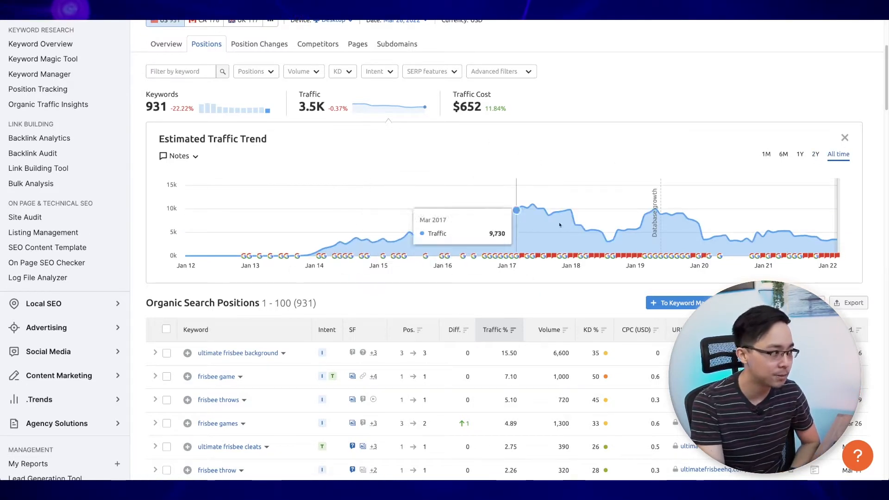
{"action": "mouse_move", "coordinate": [804, 236]}
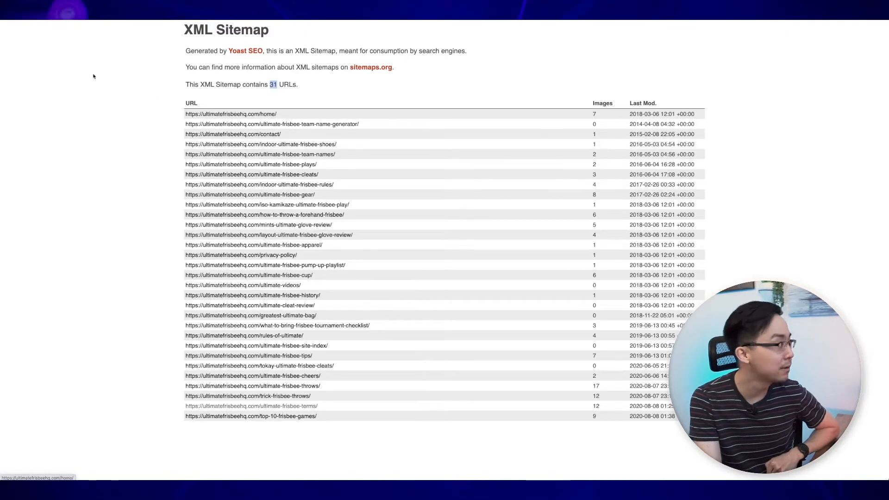
{"action": "left_click", "coordinate": [230, 113]}
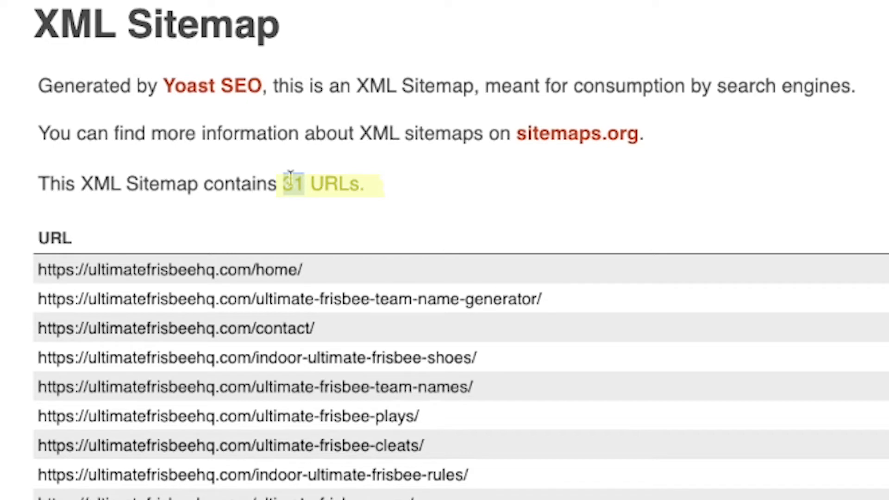
{"action": "double_click", "coordinate": [291, 184]}
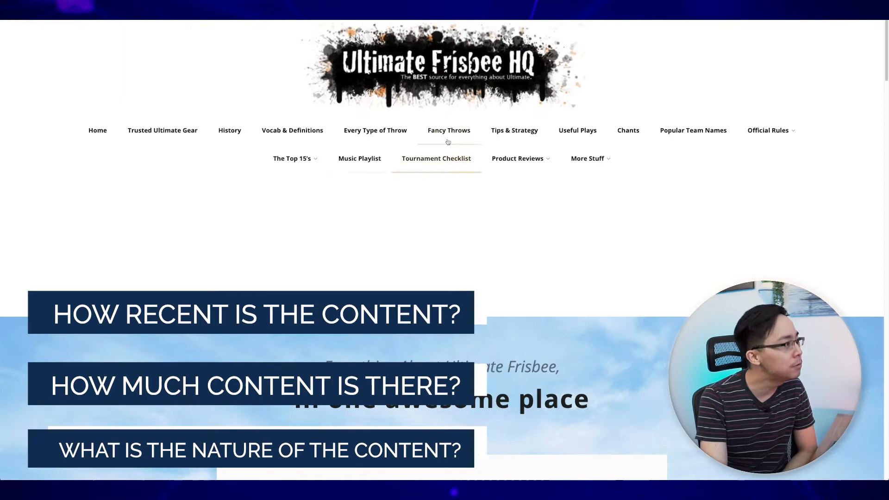
- Read the indoor Ultimate rules article on Ultimate Frisbee HQ down to its FAQ
{"action": "scroll", "scroll_direction": "down", "scroll_amount": 3}
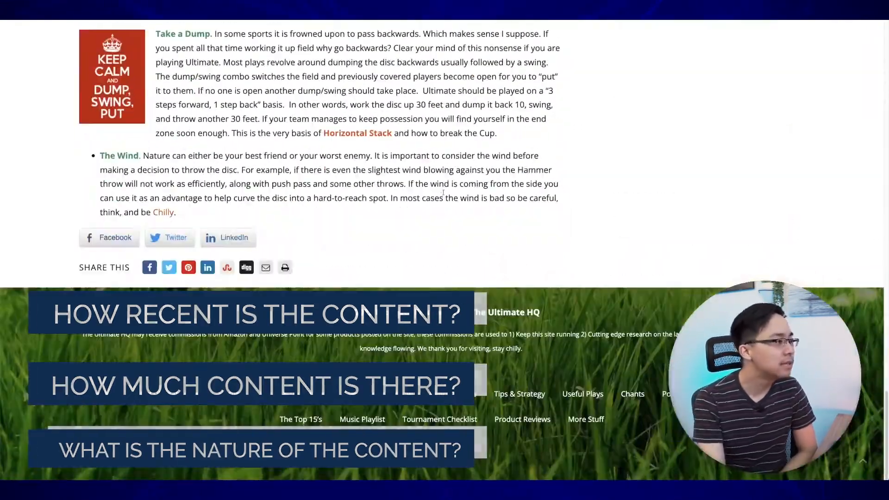
{"action": "left_click", "coordinate": [342, 244]}
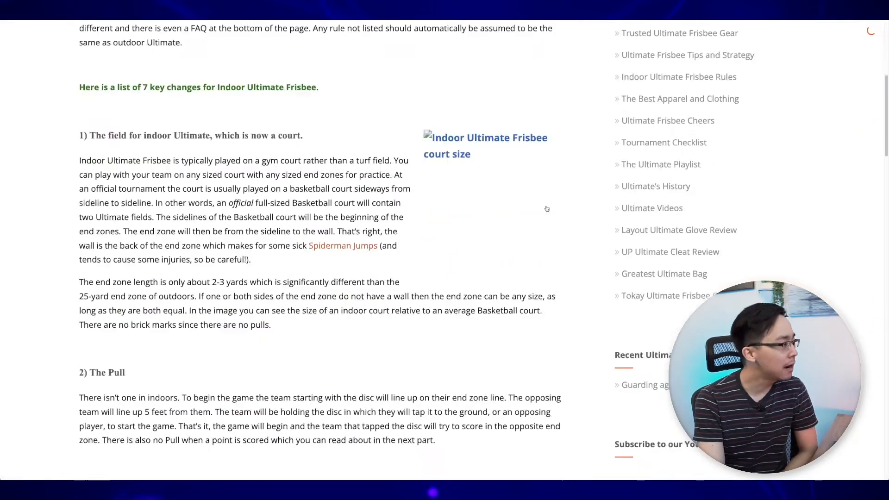
{"action": "scroll", "scroll_direction": "down", "scroll_amount": 3}
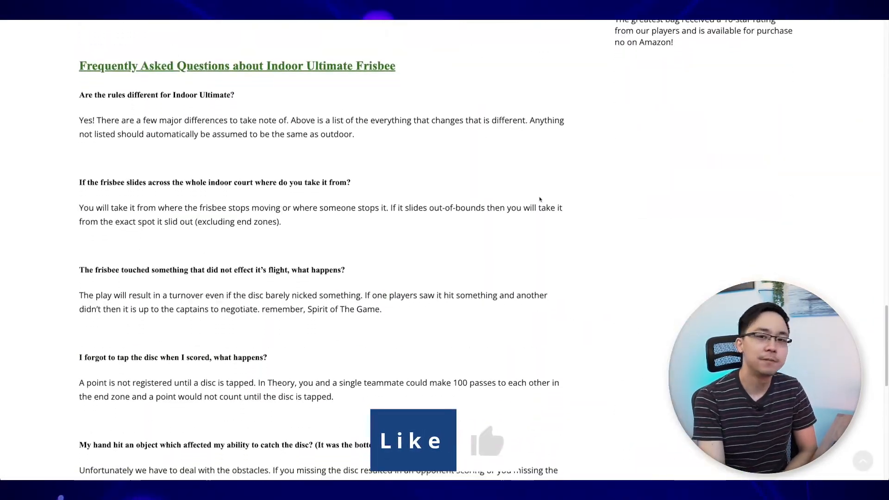
{"action": "scroll", "scroll_direction": "down", "scroll_amount": 3}
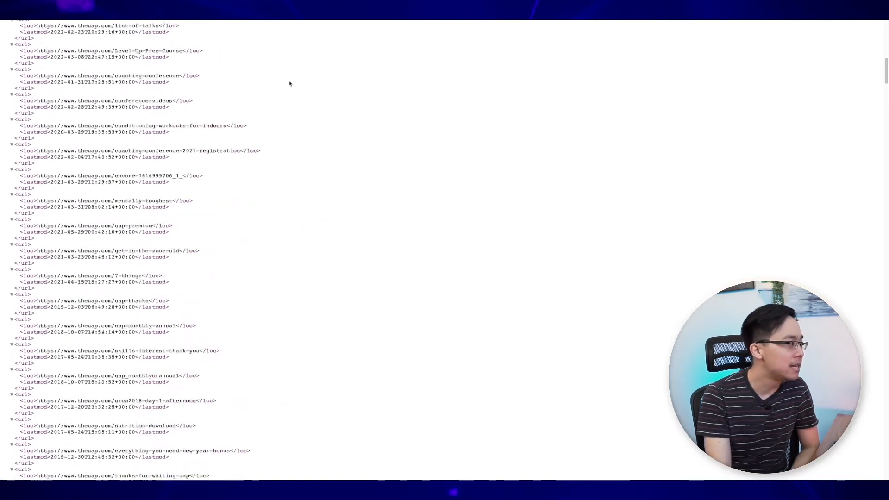
{"action": "scroll", "scroll_direction": "down", "scroll_amount": 3}
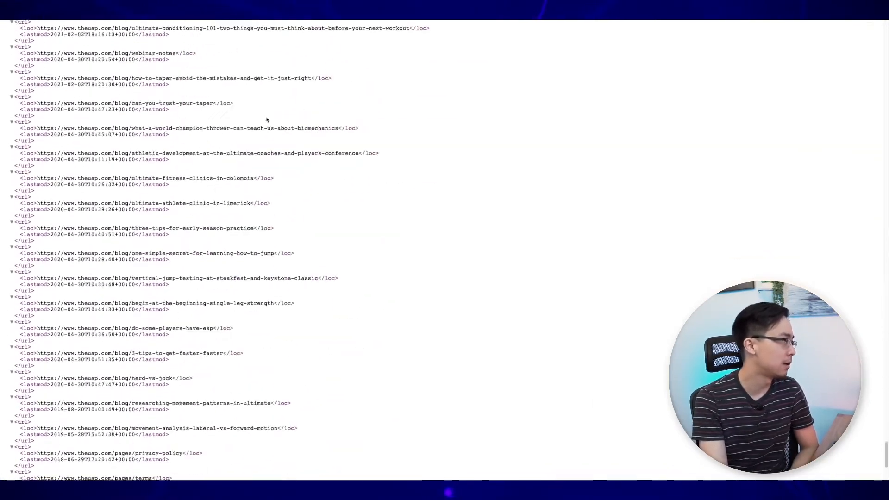
{"action": "scroll", "scroll_direction": "down", "scroll_amount": 3}
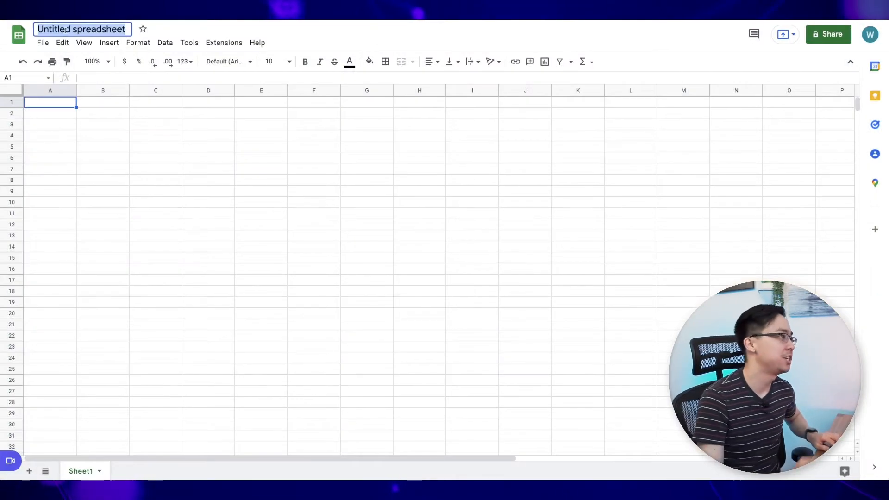
- Name the spreadsheet 'THE UAP' and sort the pasted sitemap lines alphabetically by column A
{"action": "type", "text": "THE U"}
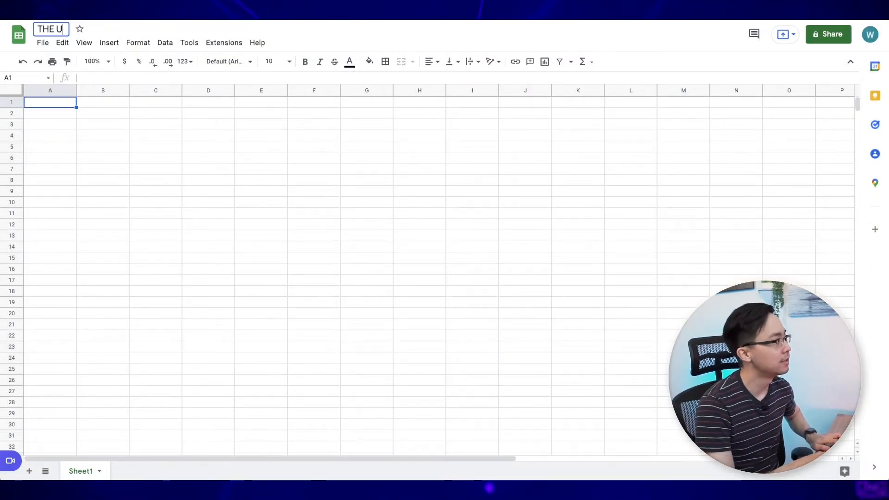
{"action": "key", "text": "ctrl+v"}
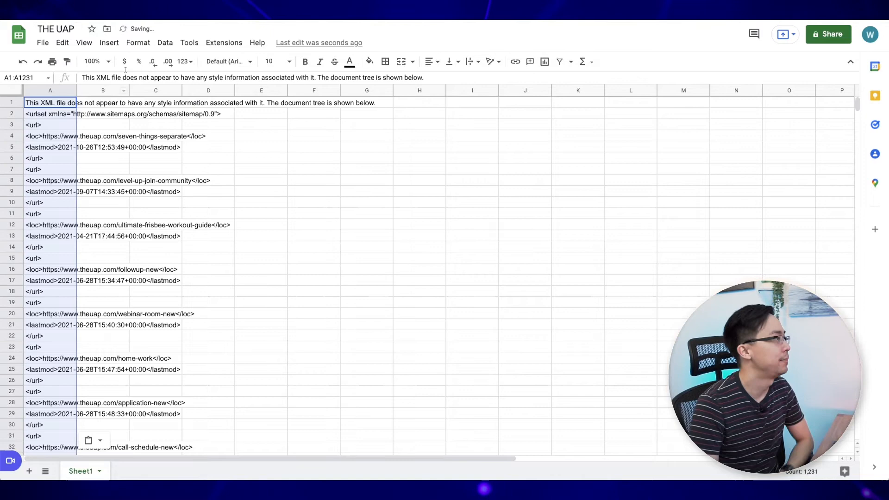
{"action": "left_click", "coordinate": [165, 43]}
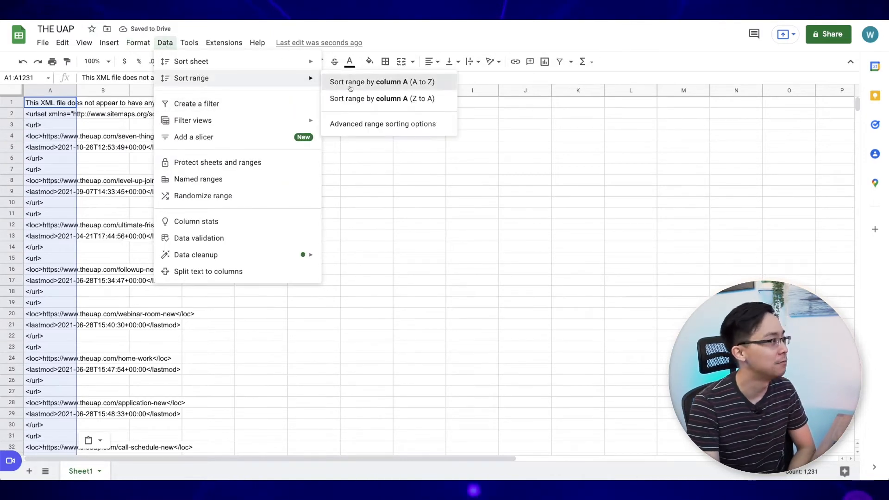
{"action": "left_click", "coordinate": [381, 82]}
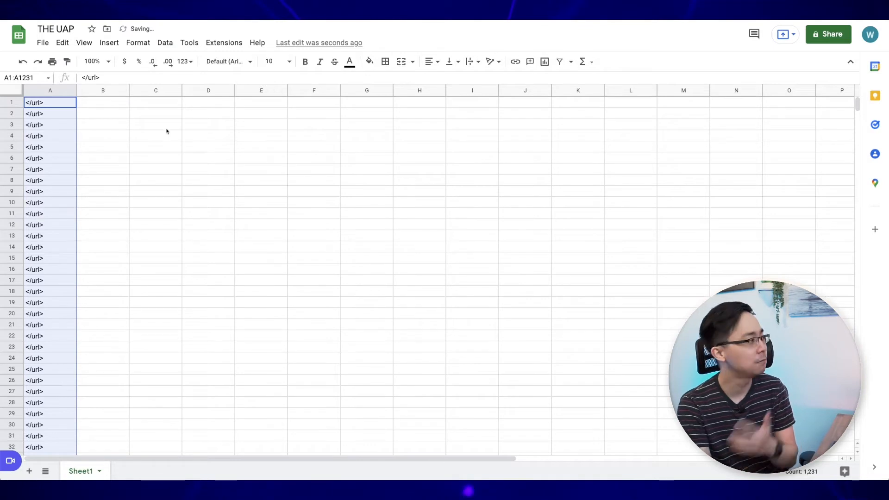
- Delete the lastmod and other non-URL rows so only the ~307 theuap.com page addresses remain
{"action": "left_click", "coordinate": [165, 43]}
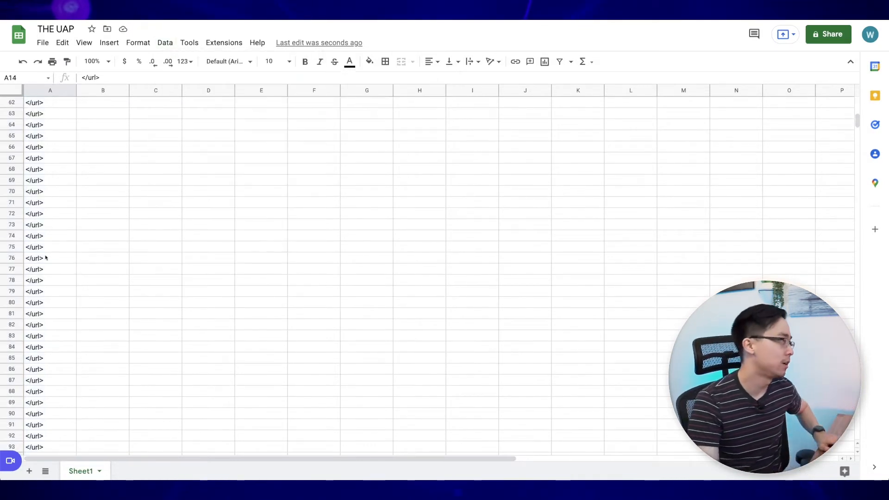
{"action": "scroll", "scroll_direction": "down", "scroll_amount": 3}
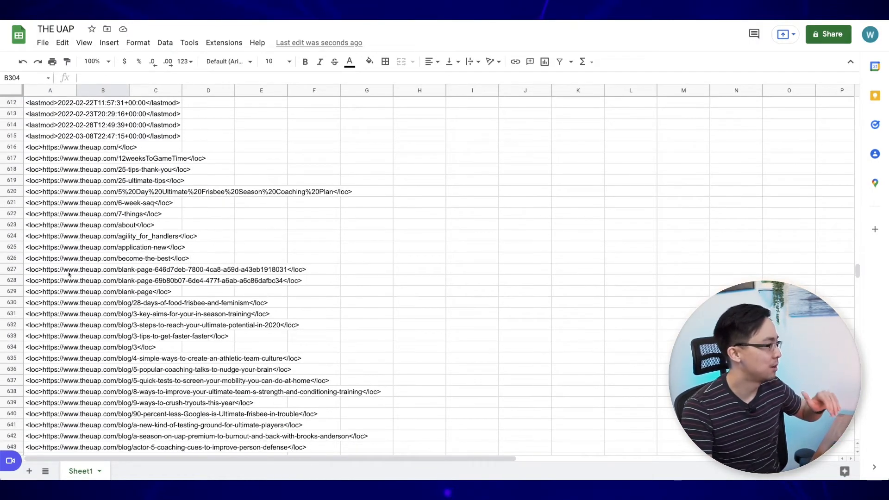
{"action": "left_click", "coordinate": [50, 135]}
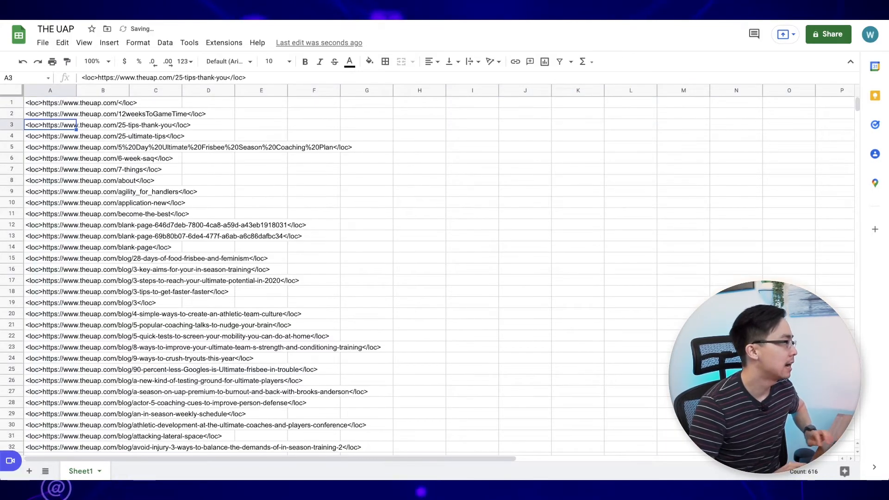
{"action": "scroll", "scroll_direction": "down", "scroll_amount": 3}
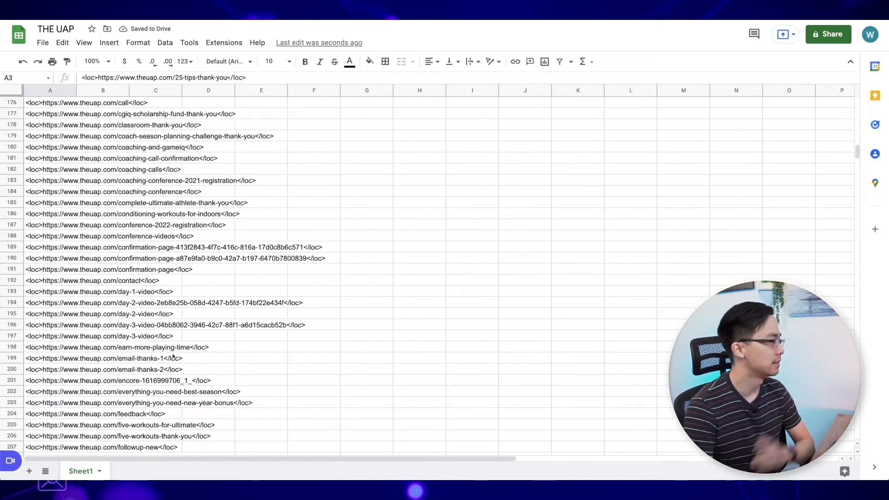
{"action": "scroll", "scroll_direction": "down", "scroll_amount": 3}
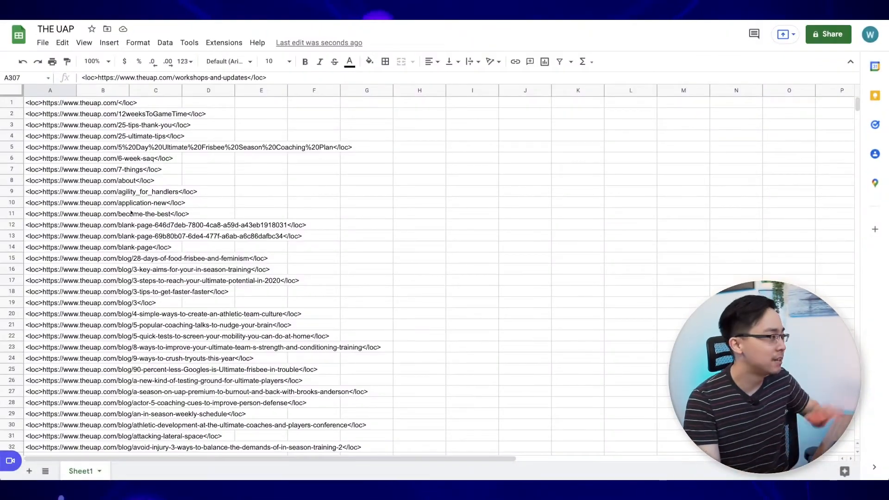
{"action": "scroll", "scroll_direction": "down", "scroll_amount": 3}
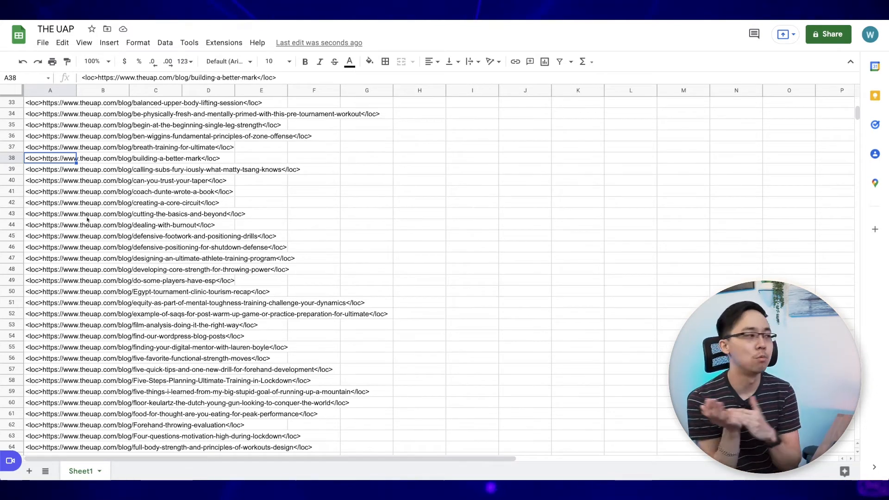
{"action": "scroll", "scroll_direction": "down", "scroll_amount": 3}
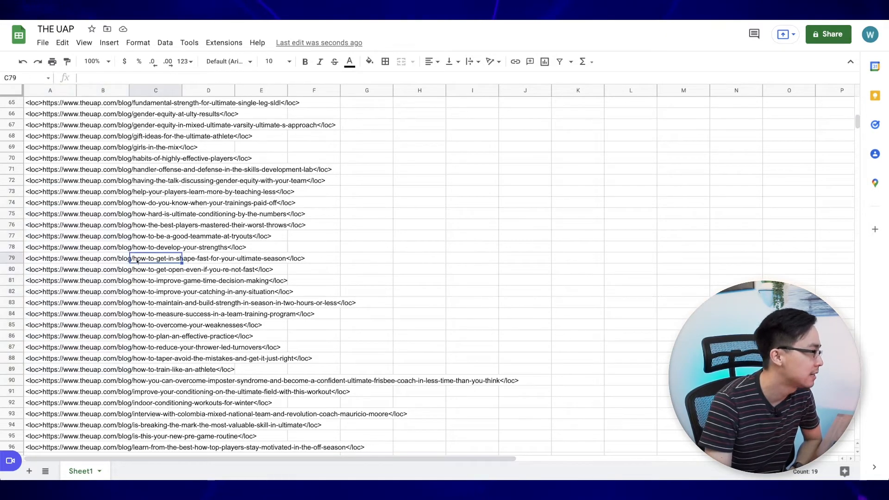
{"action": "left_click", "coordinate": [50, 214]}
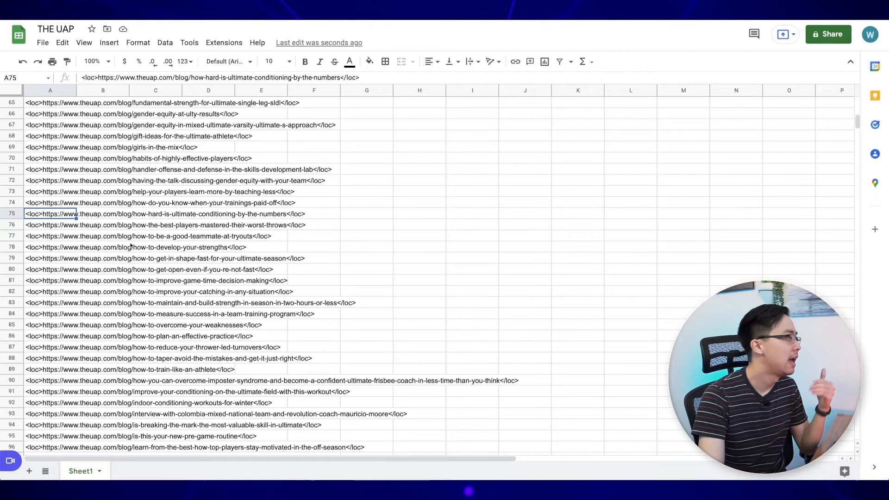
{"action": "scroll", "scroll_direction": "down", "scroll_amount": 3}
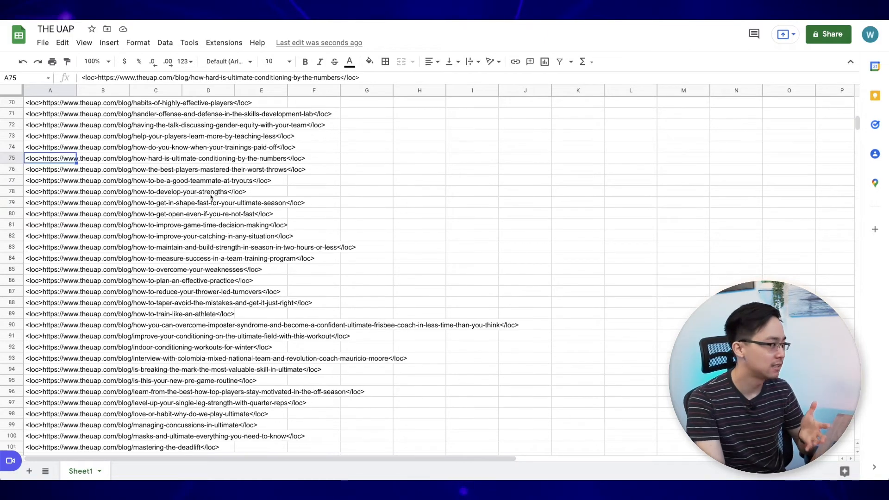
{"action": "scroll", "scroll_direction": "down", "scroll_amount": 3}
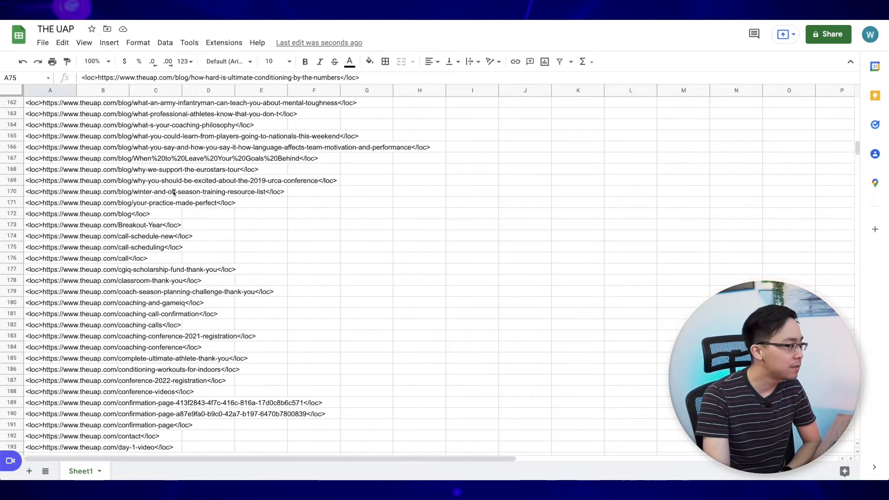
{"action": "scroll", "scroll_direction": "down", "scroll_amount": 3}
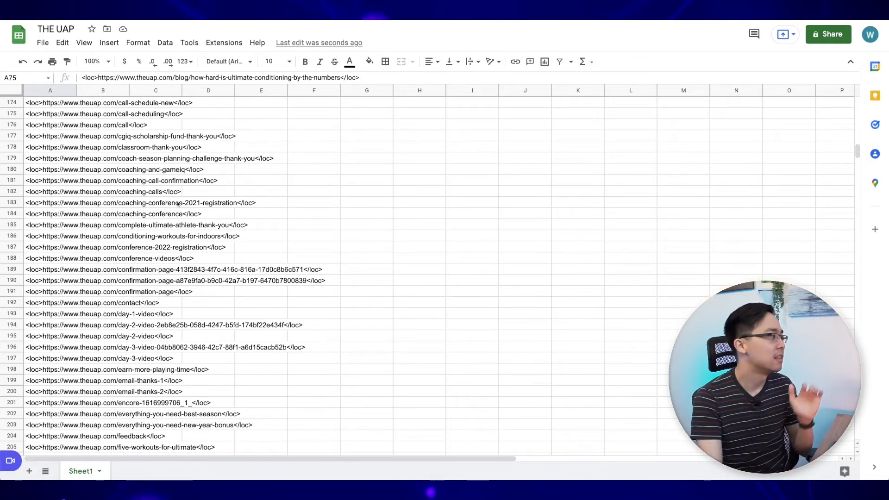
{"action": "left_click", "coordinate": [123, 247]}
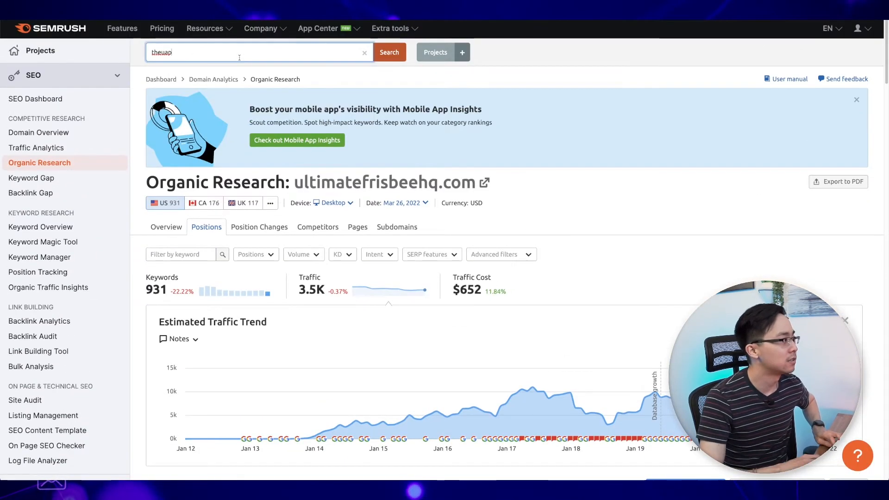
- Run Semrush organic research on theuap.com (1.4K keywords, 1.2K traffic) and launch the site itself
{"action": "left_click", "coordinate": [389, 51]}
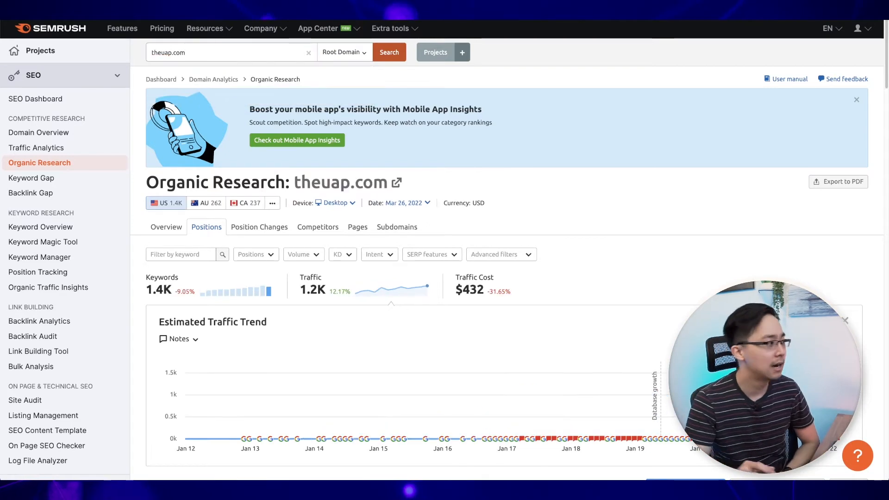
{"action": "scroll", "scroll_direction": "down", "scroll_amount": 3}
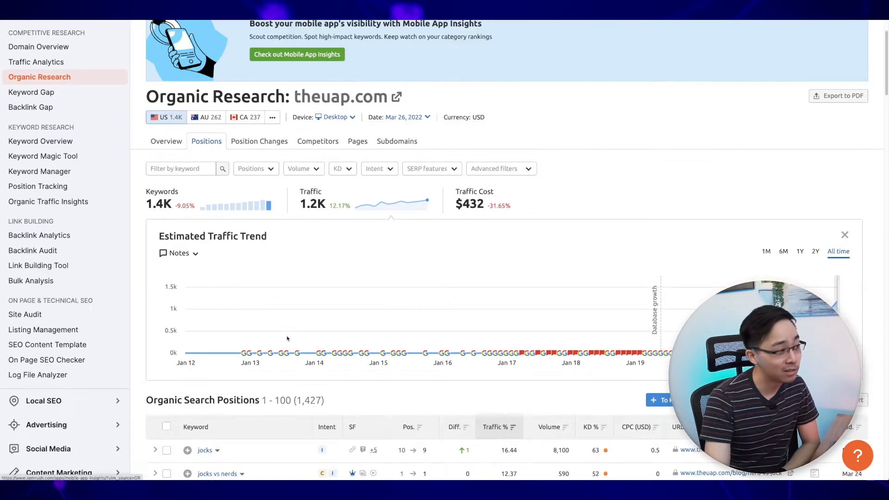
{"action": "scroll", "scroll_direction": "down", "scroll_amount": 3}
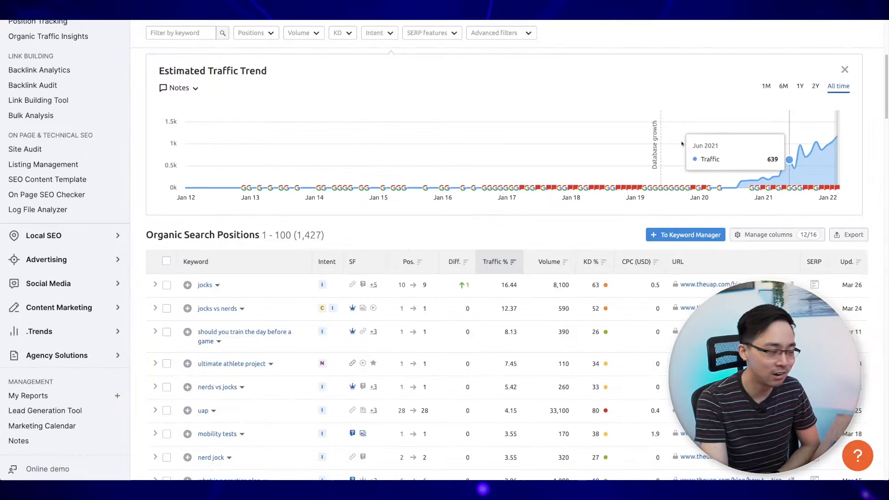
{"action": "left_click", "coordinate": [845, 70]}
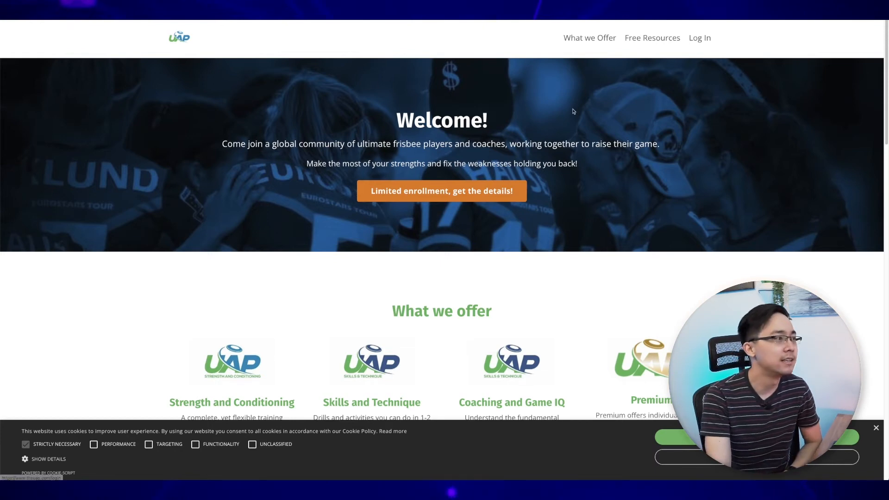
- Browse the UAP site's Free Resources page, blog teasers and its four training offerings
{"action": "left_click", "coordinate": [700, 37]}
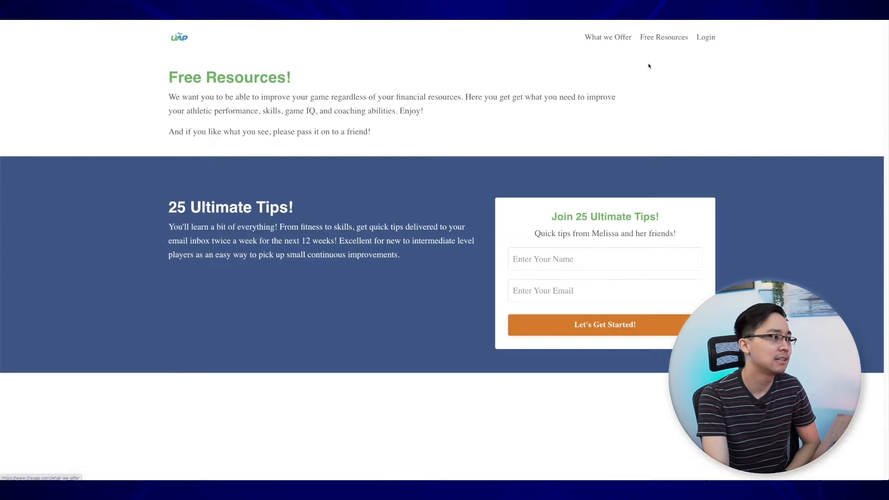
{"action": "scroll", "scroll_direction": "down", "scroll_amount": 3}
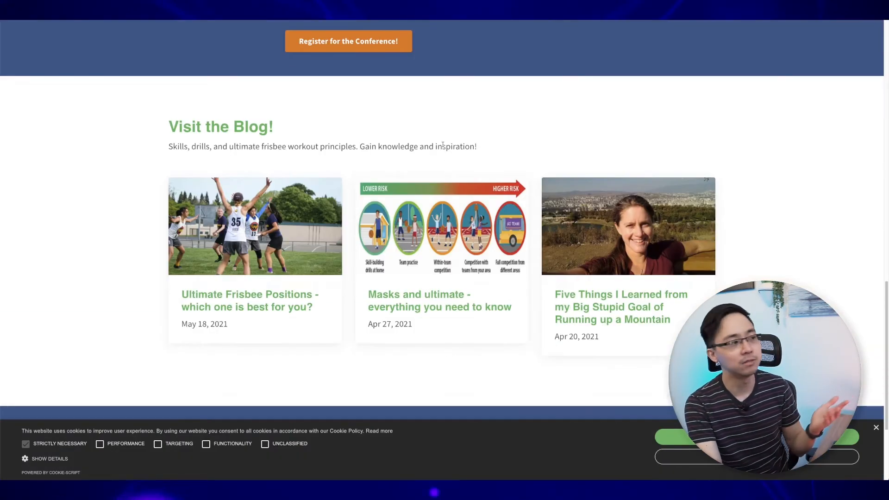
{"action": "scroll", "scroll_direction": "down", "scroll_amount": 3}
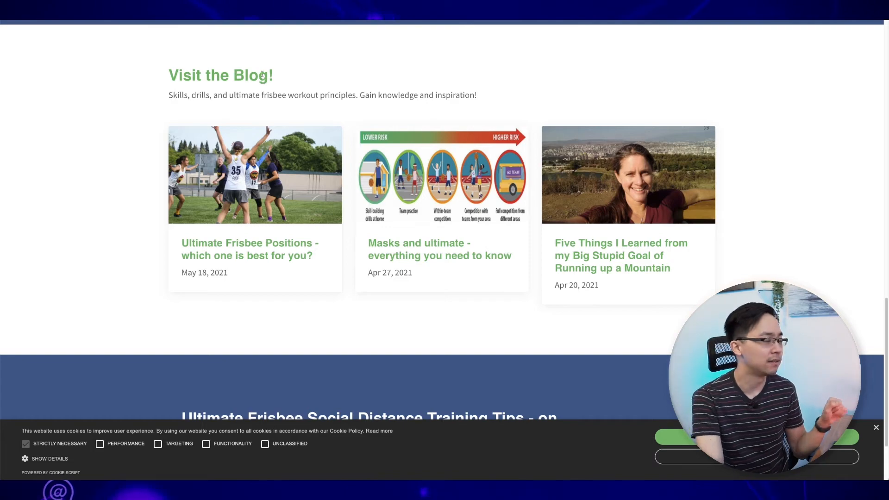
{"action": "scroll", "scroll_direction": "down", "scroll_amount": 3}
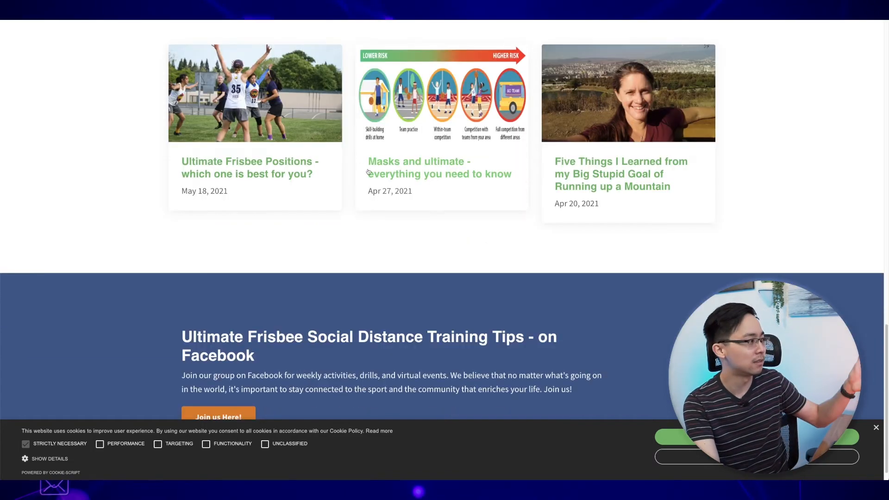
{"action": "scroll", "scroll_direction": "up", "scroll_amount": 3}
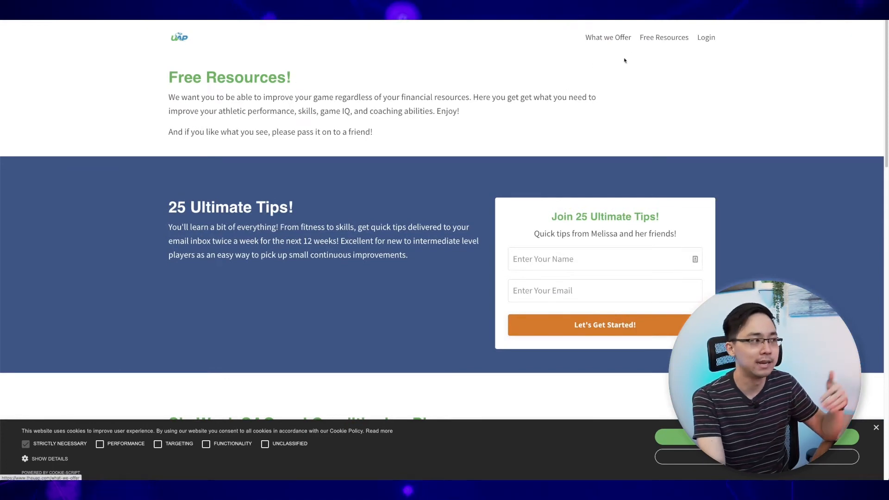
{"action": "scroll", "scroll_direction": "down", "scroll_amount": 3}
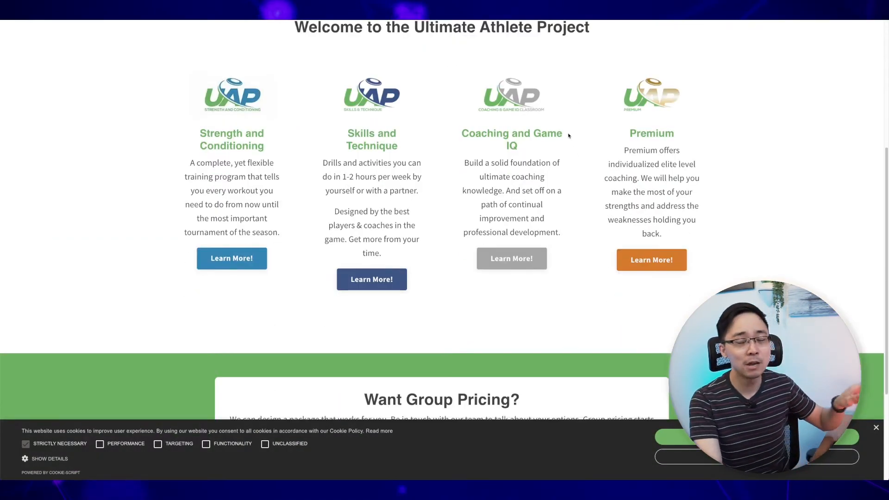